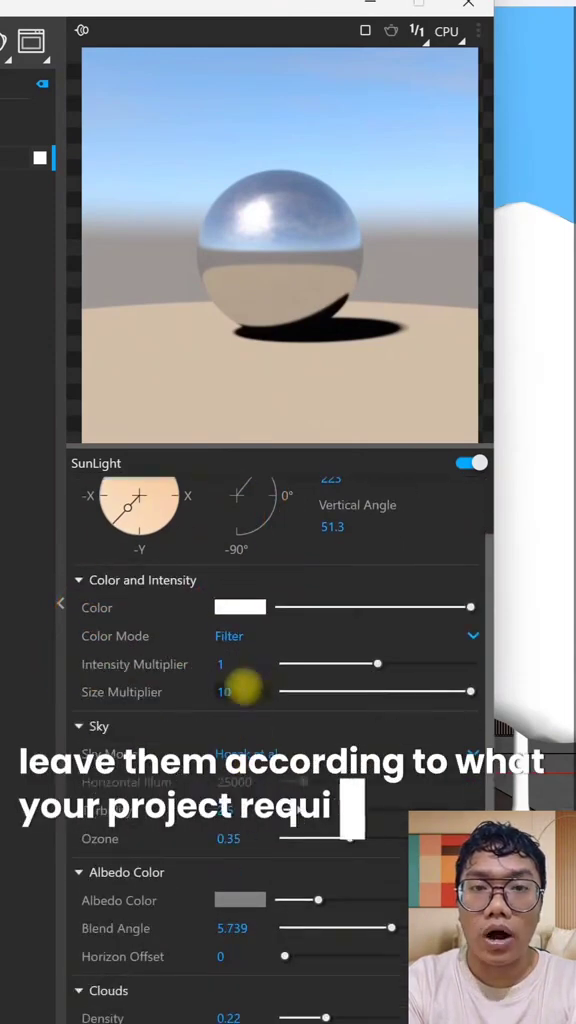
# Step: Start the render from the Asset Editor and view the stone-walled house under the procedural blue sky
pyautogui.scroll(-3)
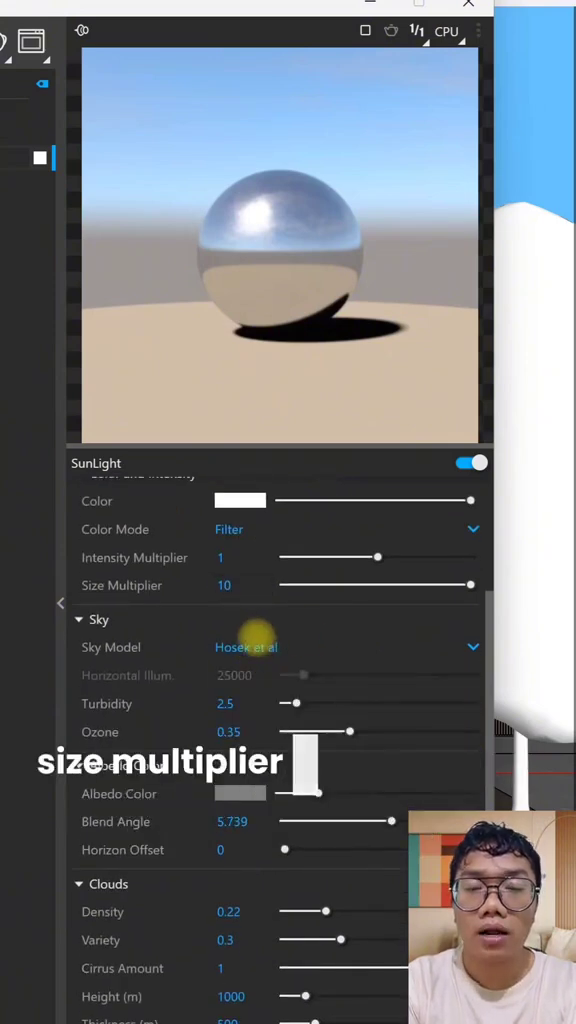
pyautogui.scroll(-3)
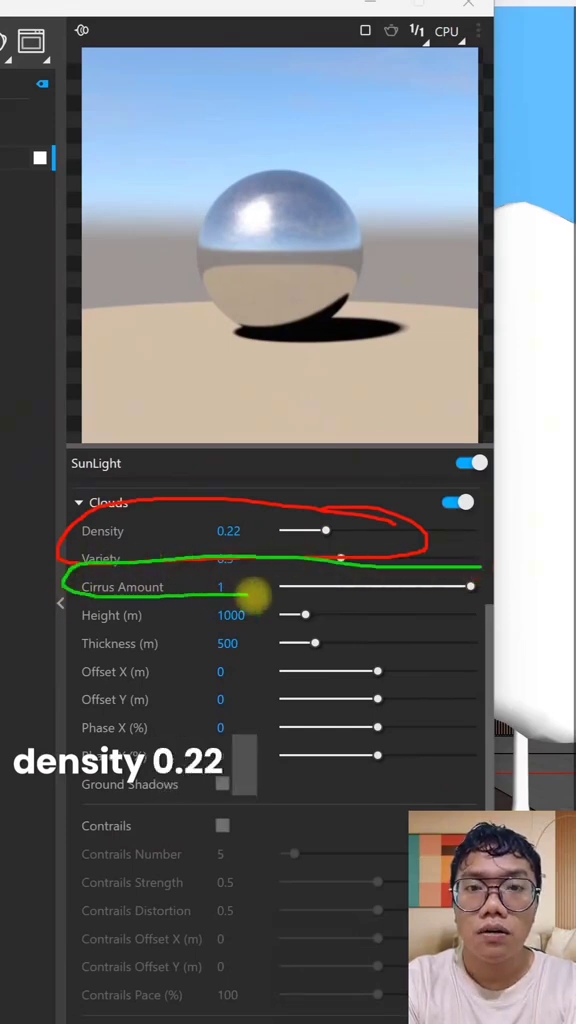
pyautogui.moveTo(248, 596); pyautogui.dragTo(470, 586)
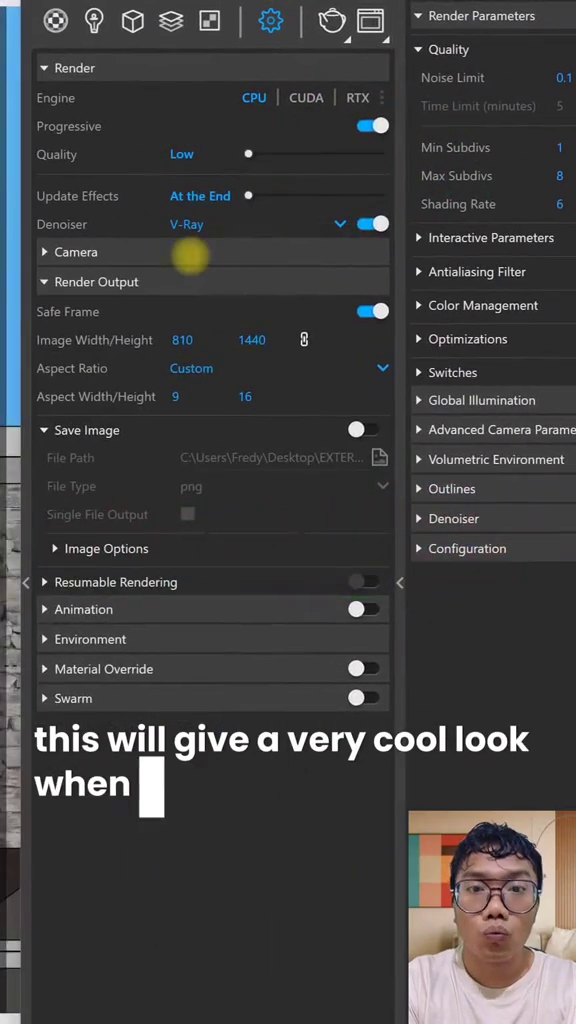
pyautogui.click(74, 252)
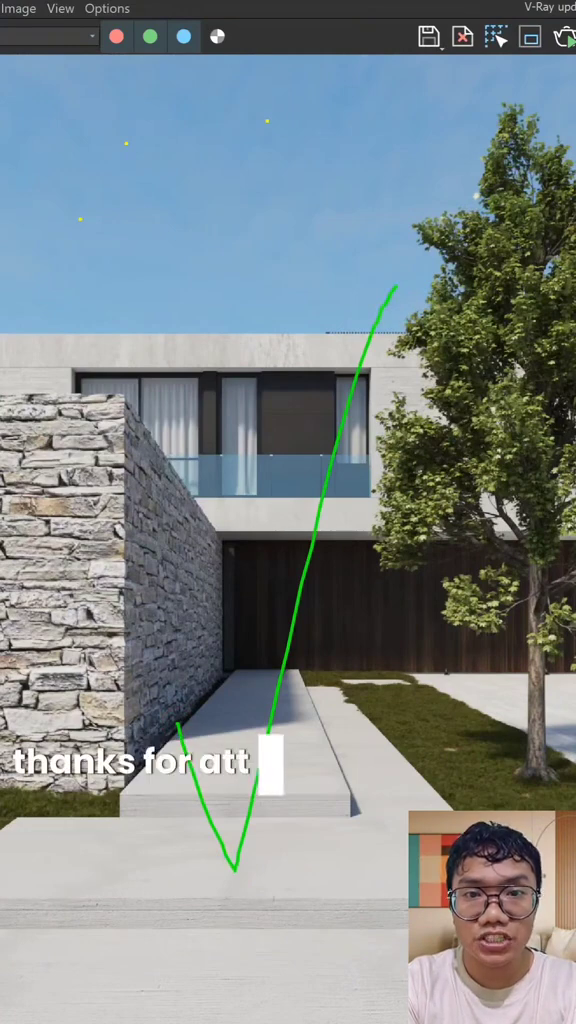
pyautogui.write("attention I'm the old boy pea")
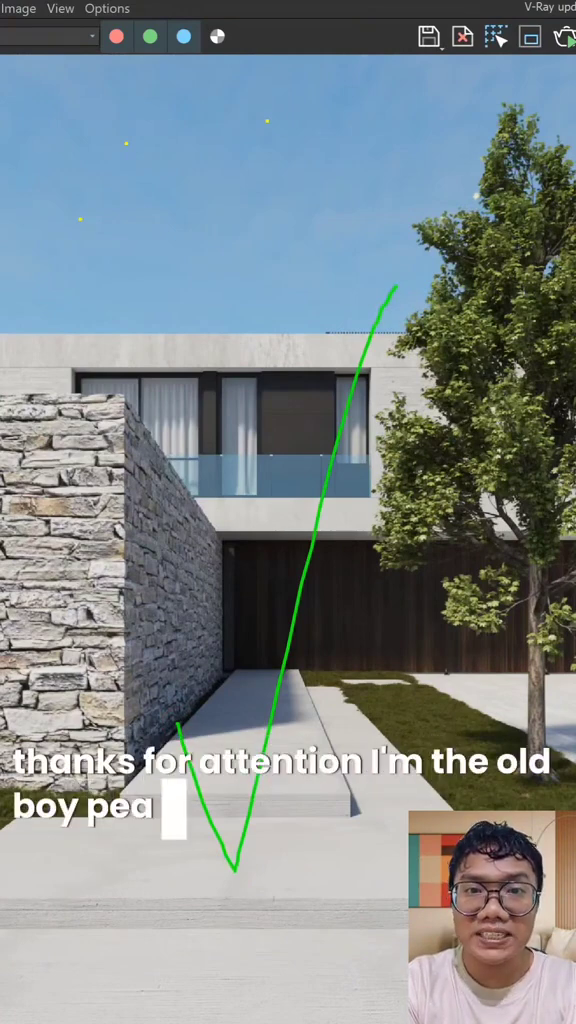